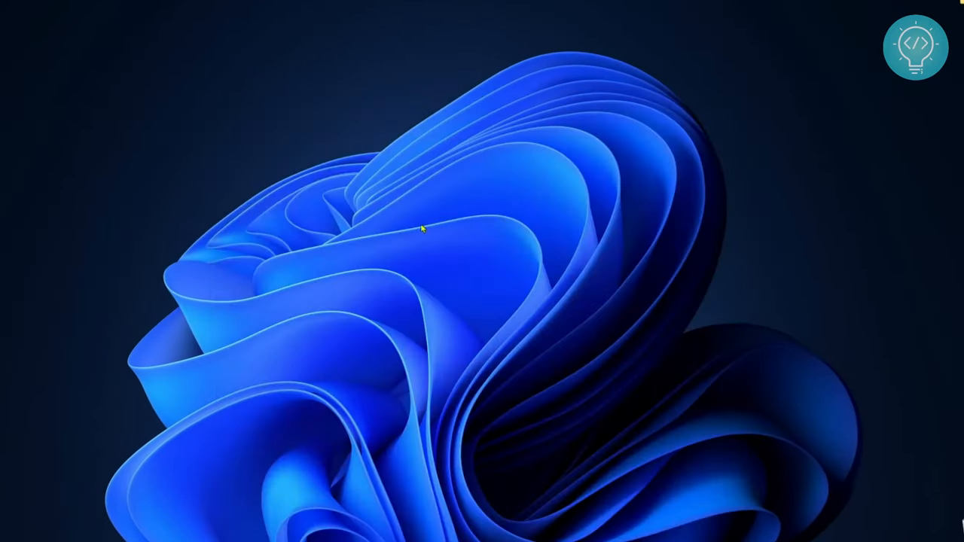
# Check python --version reports 3.10.0 and confirm pip help is unrecognized.
pyautogui.click(422, 229)
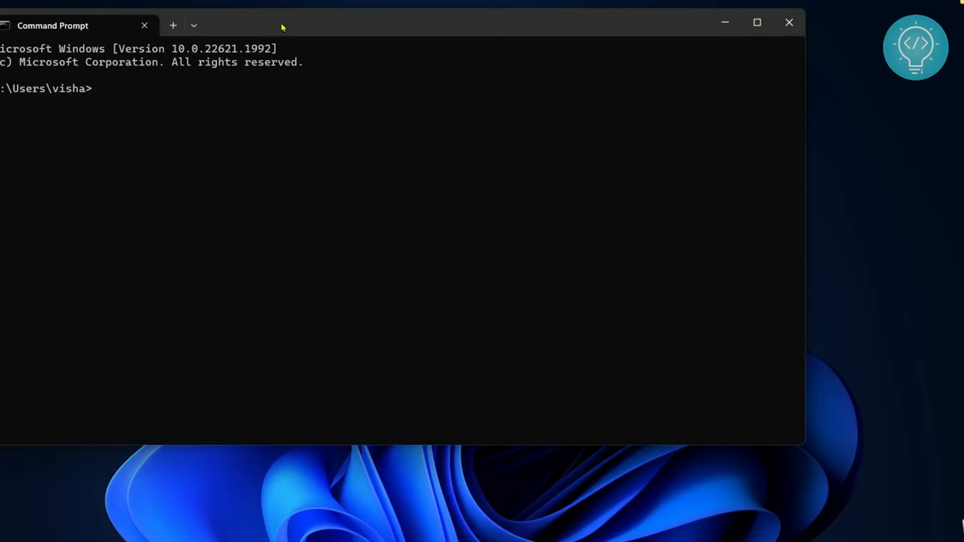
pyautogui.write('python --v')
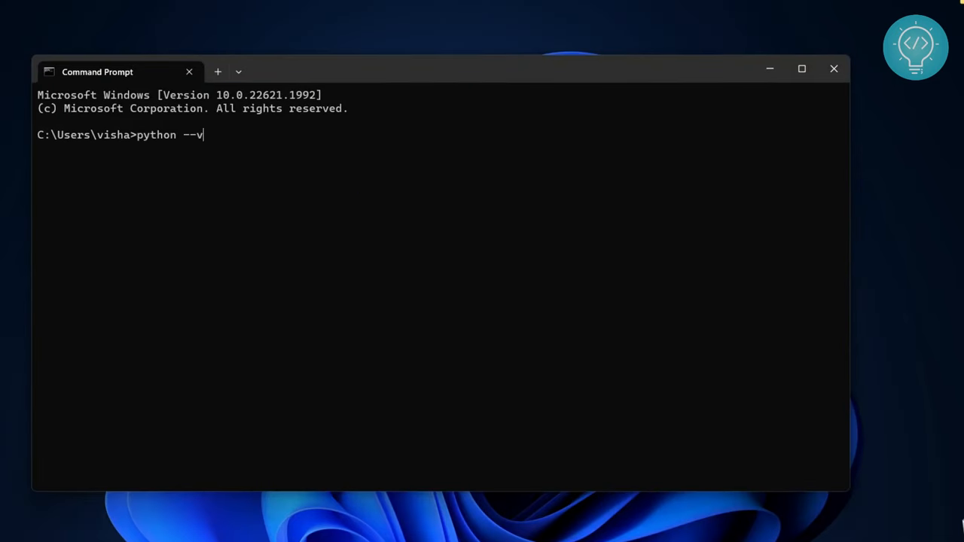
pyautogui.press('Return')
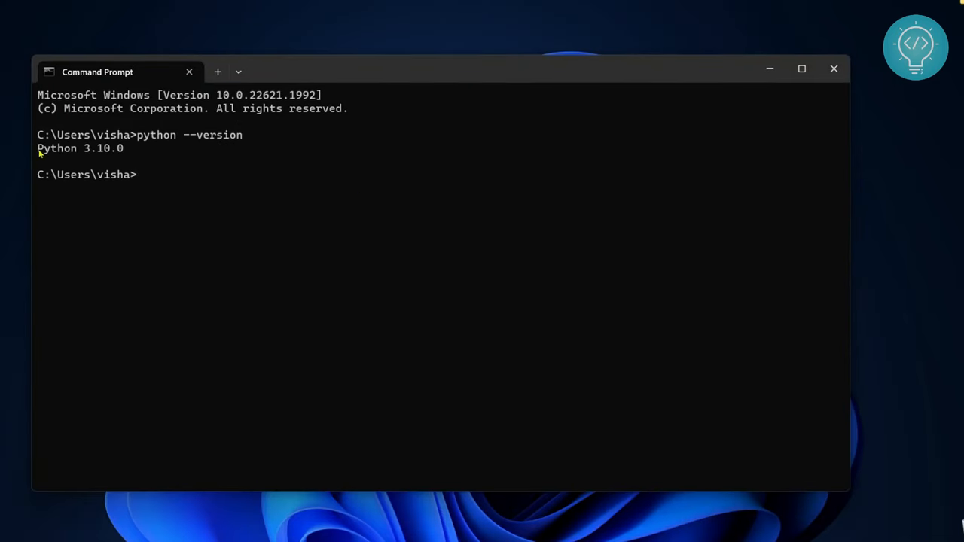
pyautogui.write('pi')
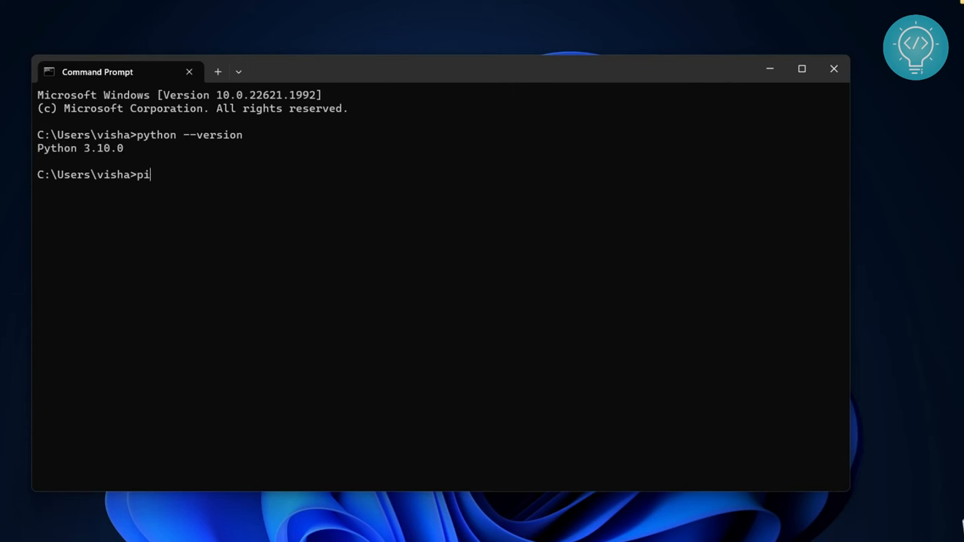
pyautogui.write('p hle')
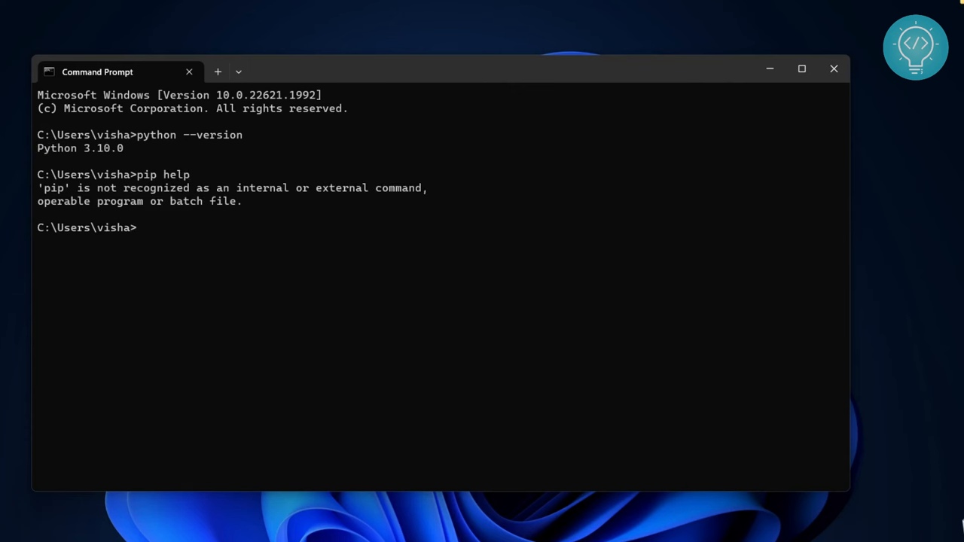
pyautogui.moveTo(241, 304)
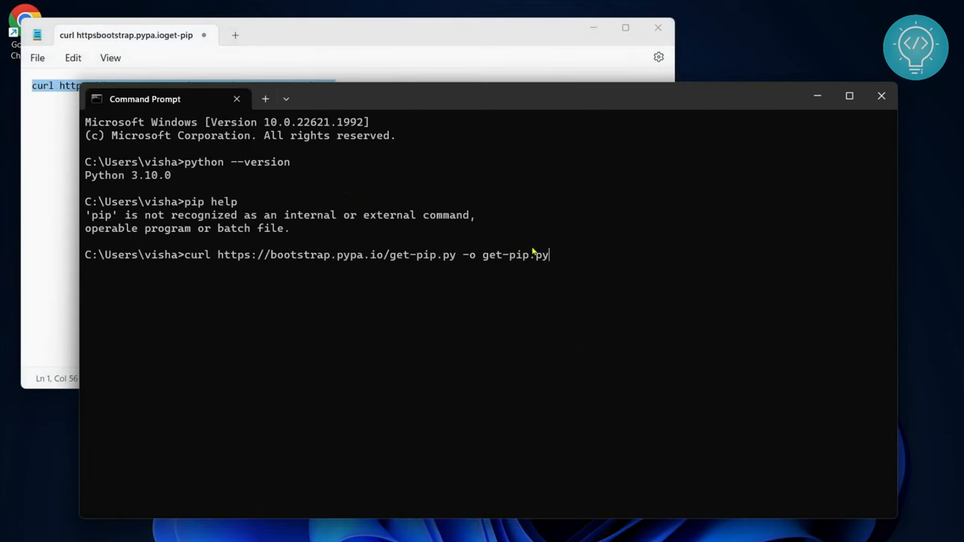
# Download get-pip.py from bootstrap.pypa.io with curl.
pyautogui.press('Return')
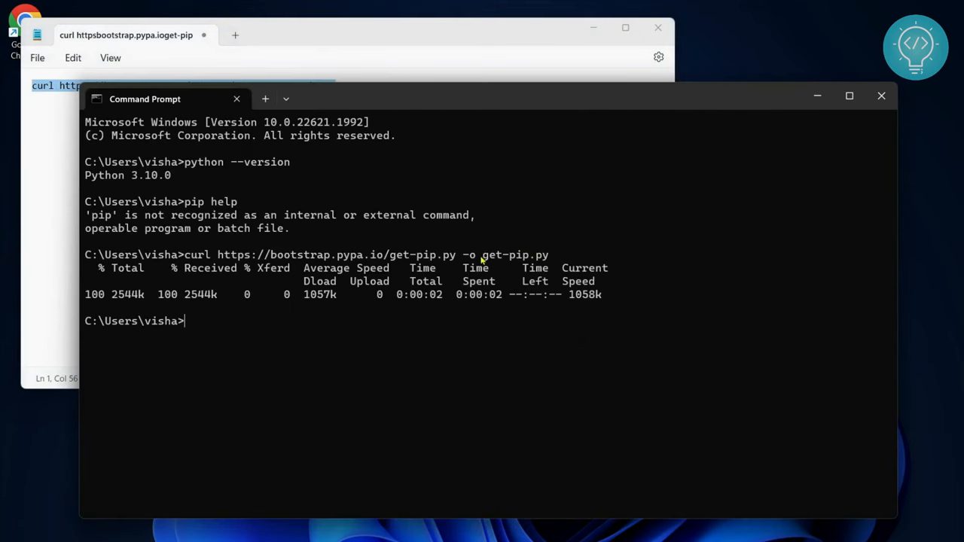
pyautogui.moveTo(420, 337)
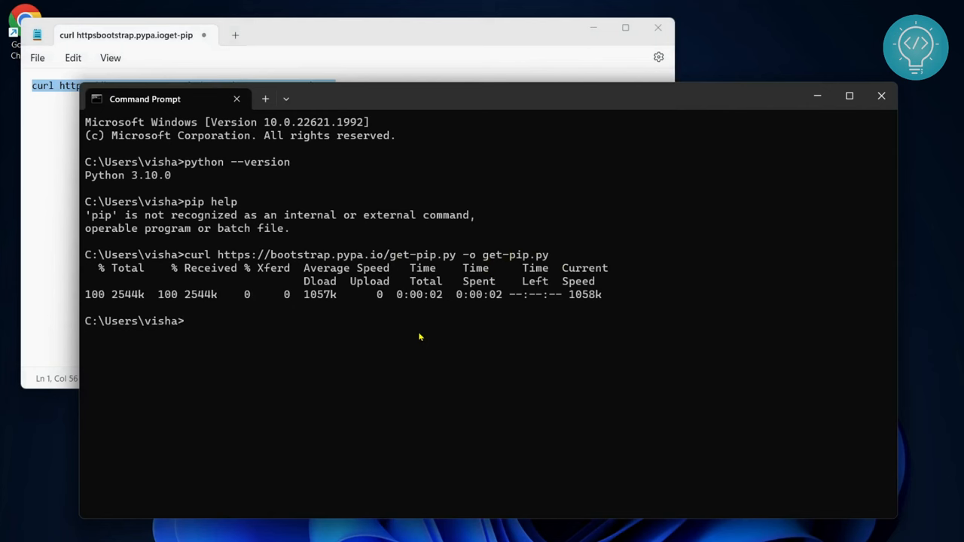
# Run python get-pip.py to install pip 23.2.1 and highlight the PATH warning.
pyautogui.write('python')
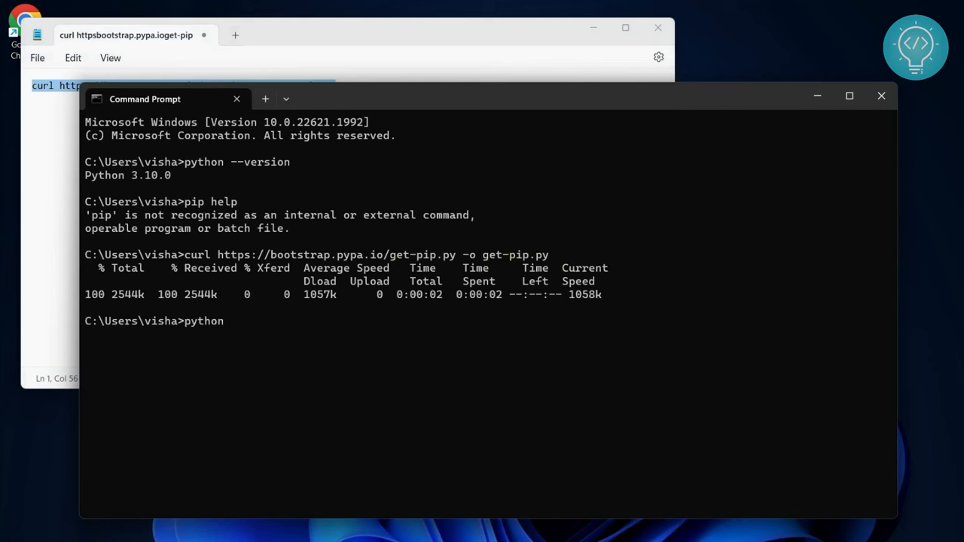
pyautogui.write('get-pip.py')
pyautogui.write('pip help')
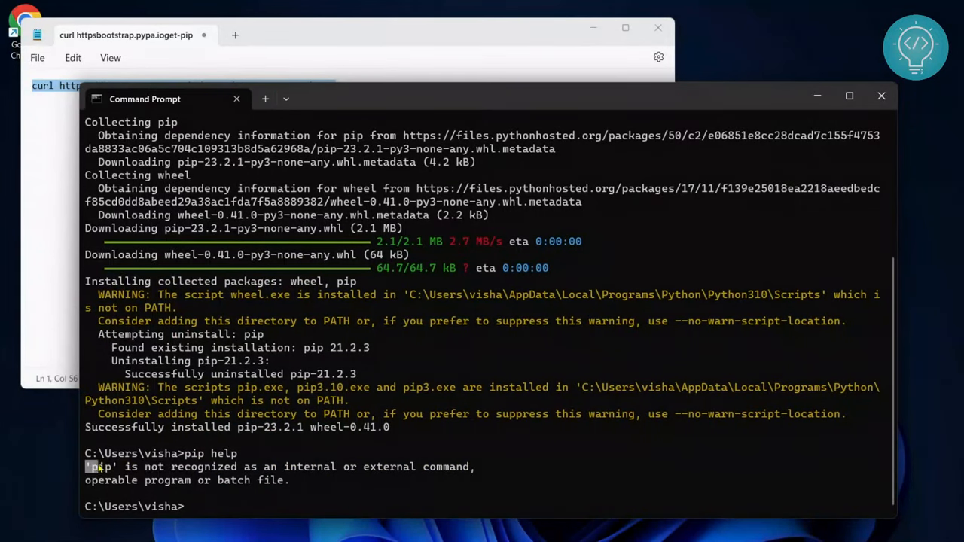
pyautogui.moveTo(85, 467); pyautogui.dragTo(302, 481)
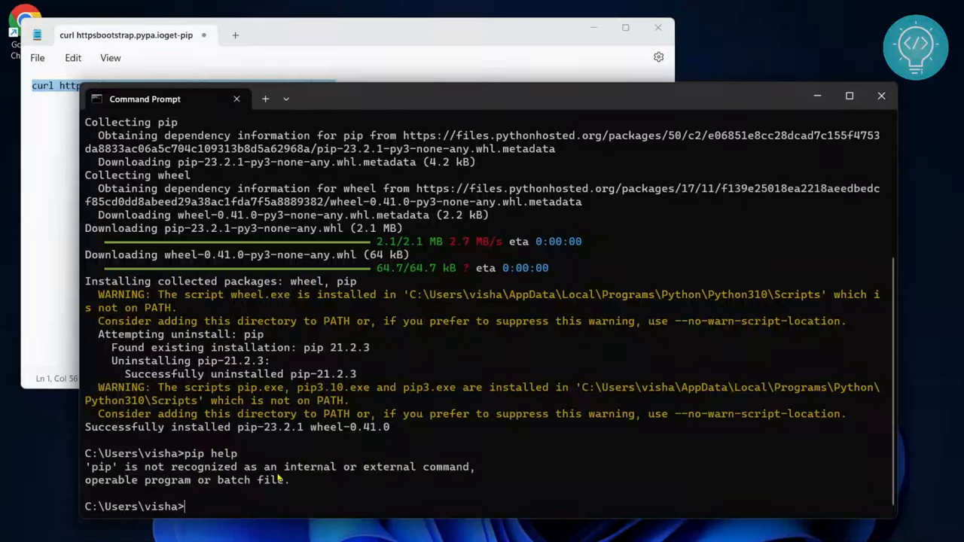
pyautogui.moveTo(395, 388)
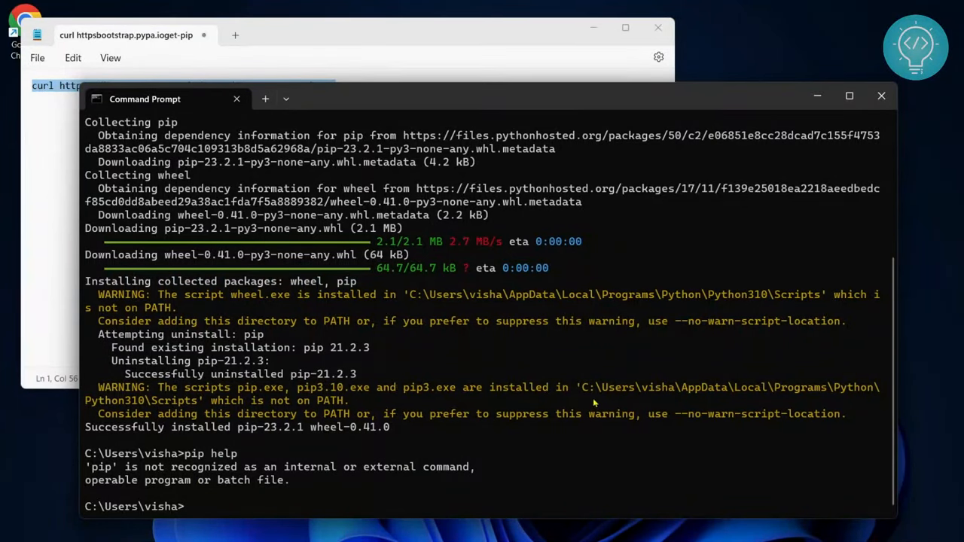
pyautogui.moveTo(481, 400)
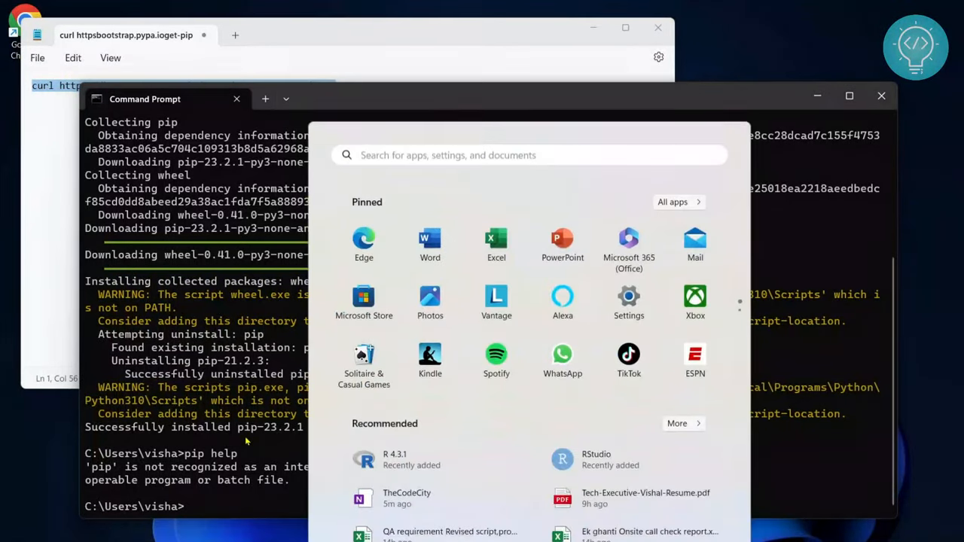
# Search Start for environment variables to reach System Properties.
pyautogui.write('envirm')
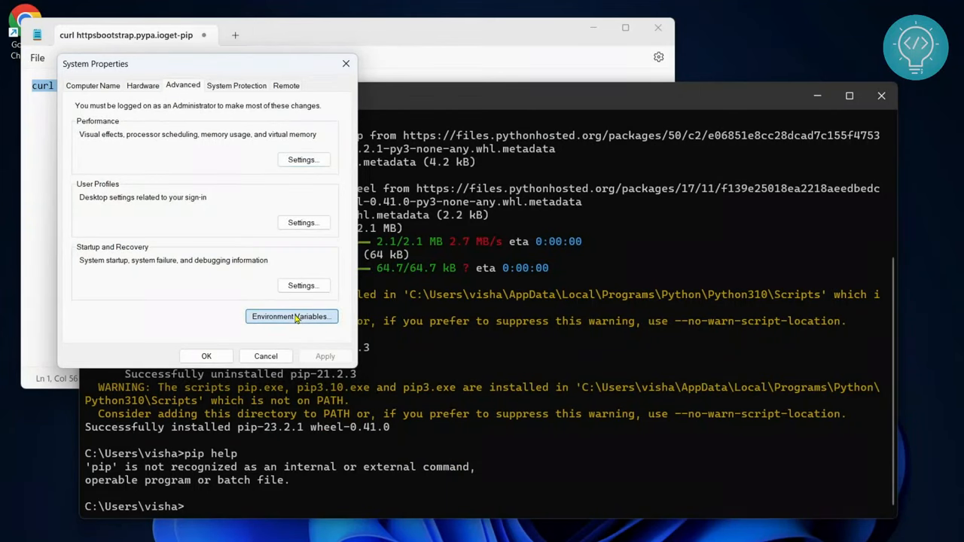
# Open Environment Variables and select the user and system Path entries.
pyautogui.click(290, 316)
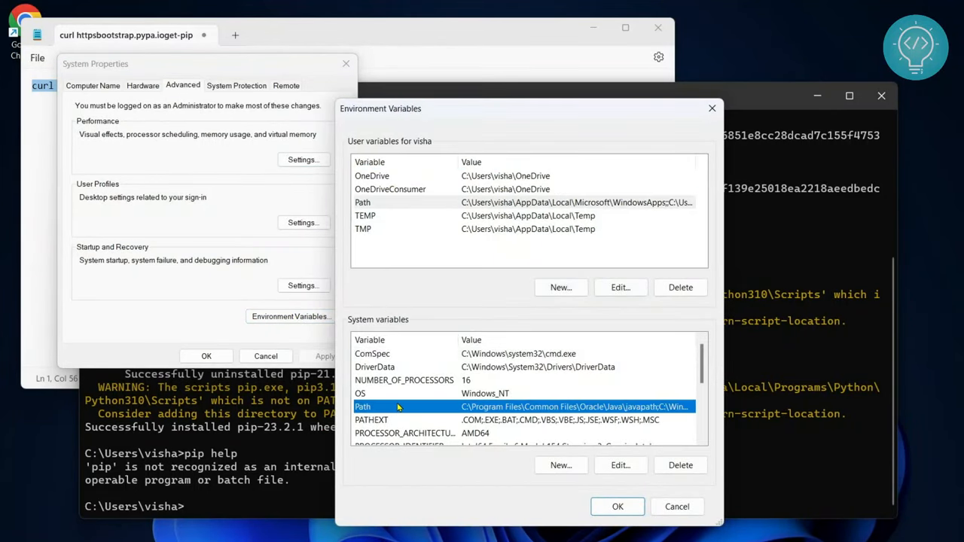
pyautogui.click(361, 202)
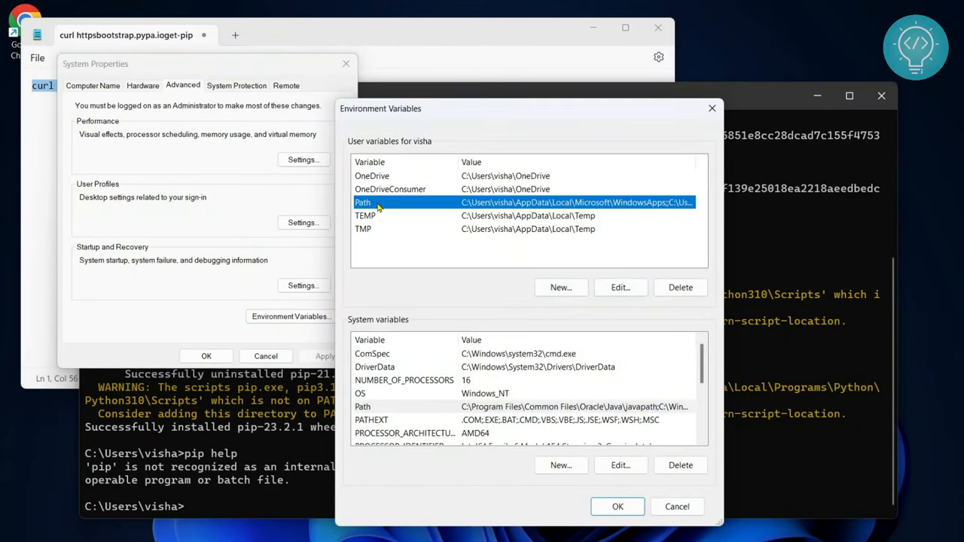
pyautogui.moveTo(386, 211)
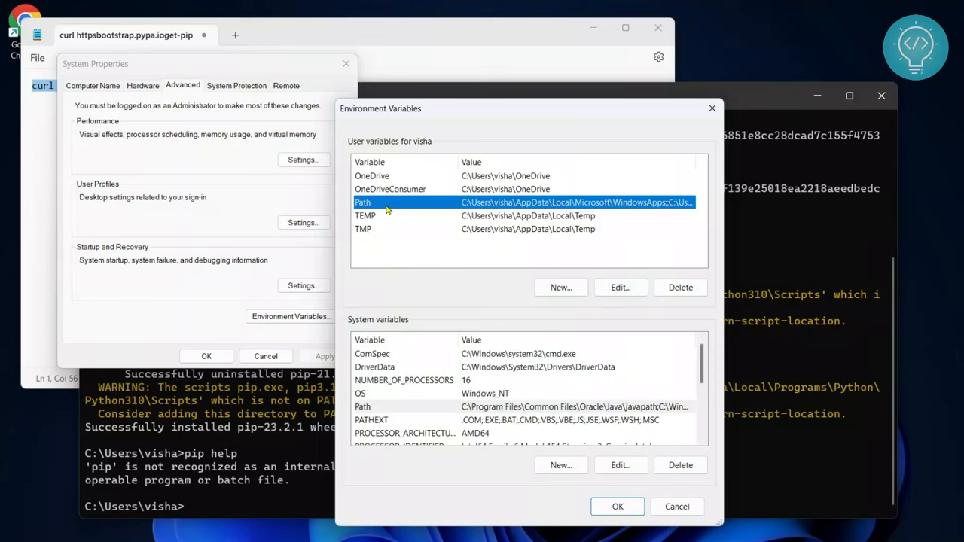
pyautogui.moveTo(449, 228)
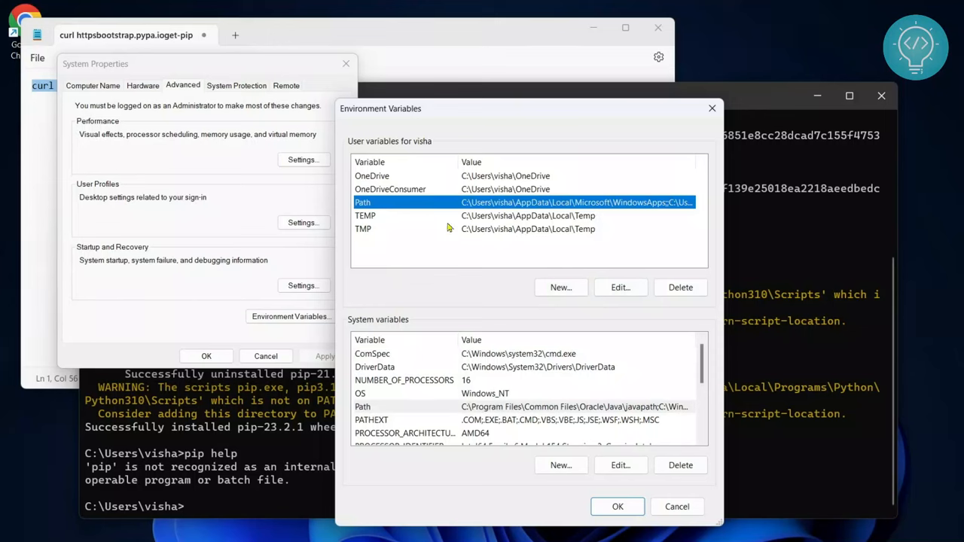
pyautogui.click(363, 407)
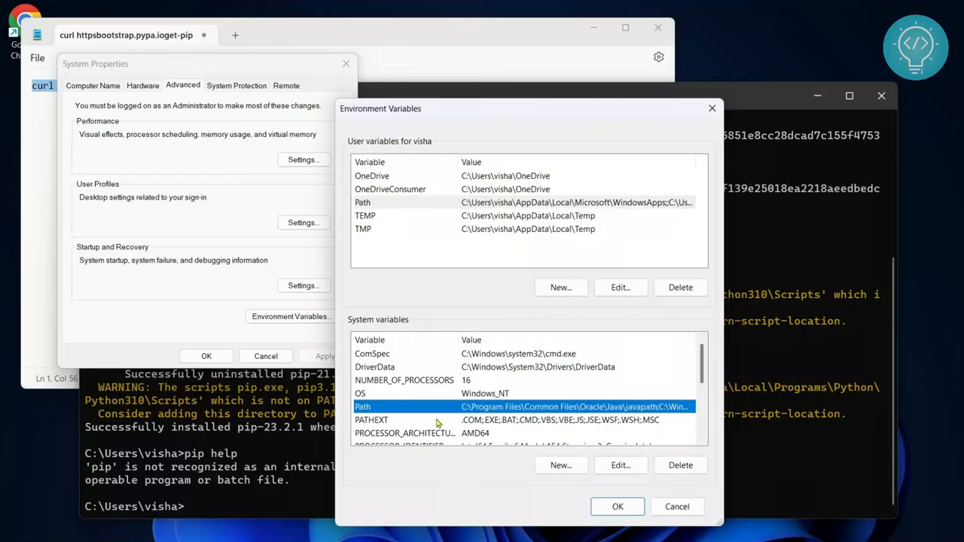
pyautogui.moveTo(373, 413)
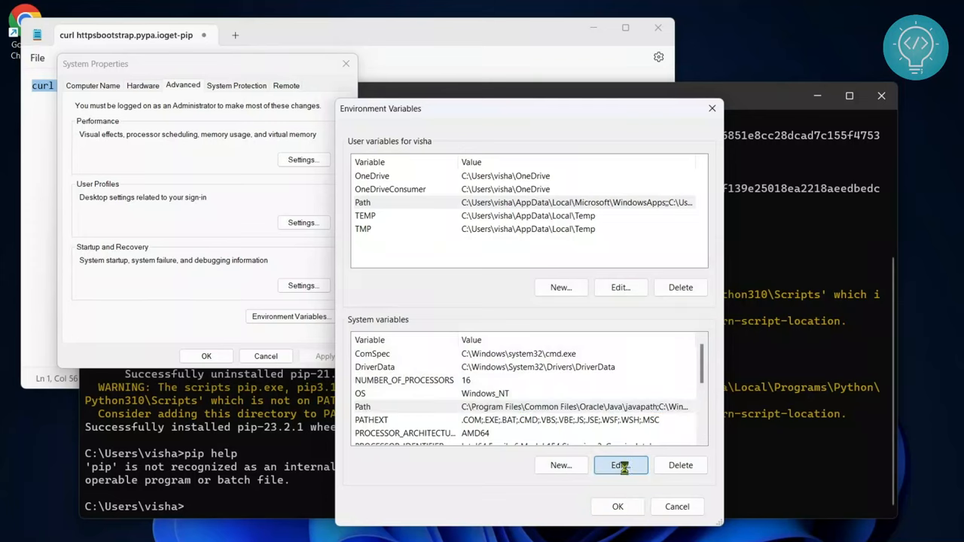
# Add the Python310\Scripts folder to the system Path and confirm the dialogs.
pyautogui.click(621, 464)
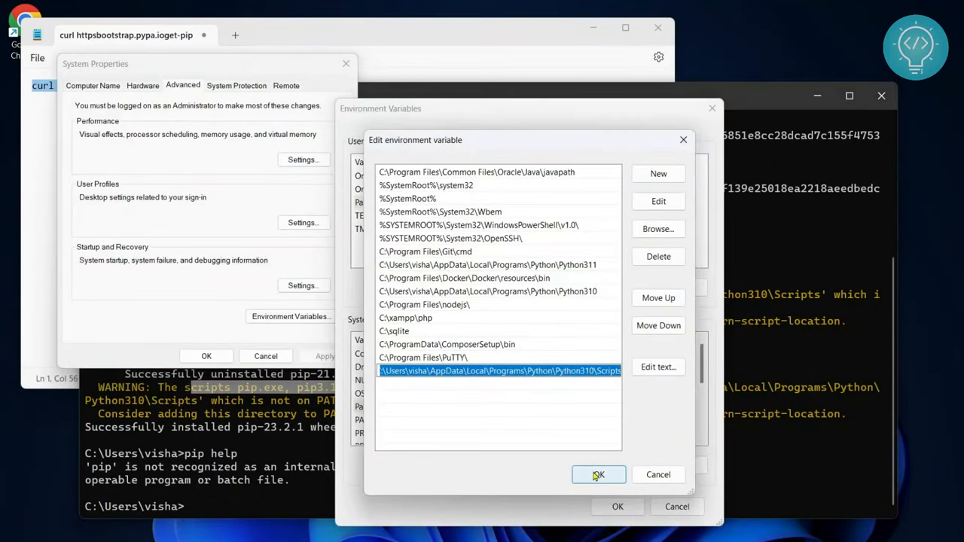
pyautogui.click(598, 475)
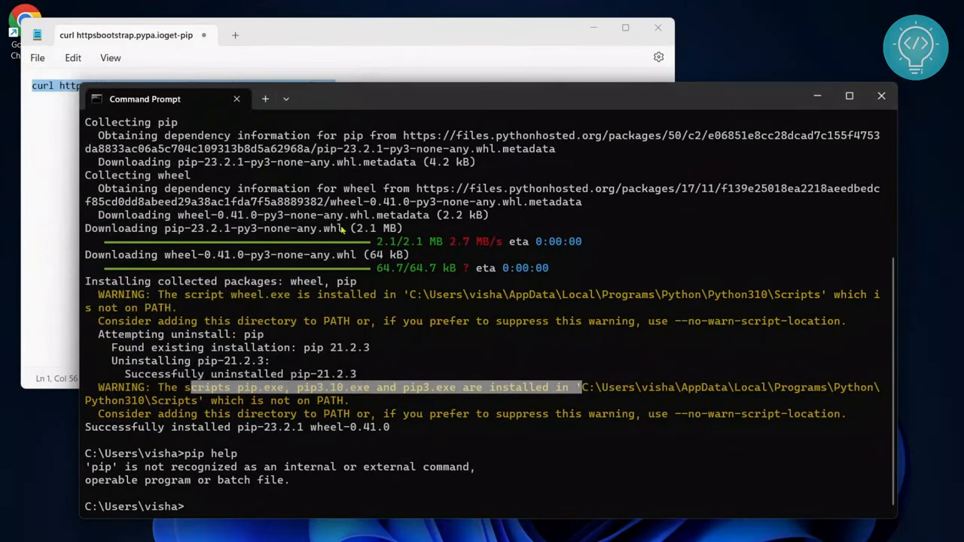
# Exit the old Command Prompt session so a fresh one can be opened.
pyautogui.write('exit')
pyautogui.write('pip --')
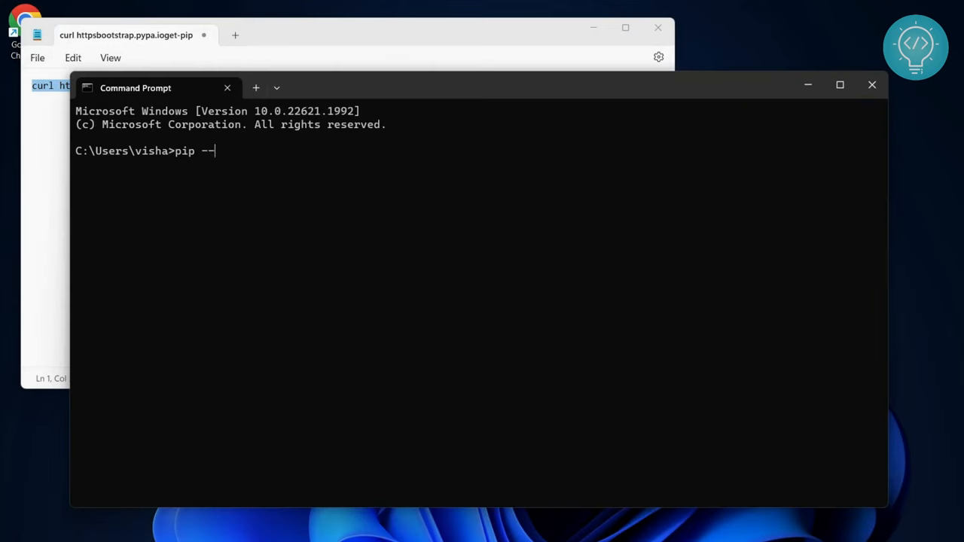
# Confirm pip --version shows 23.2.1, then attempt pip install tkinter, which finds no distribution.
pyautogui.write('version')
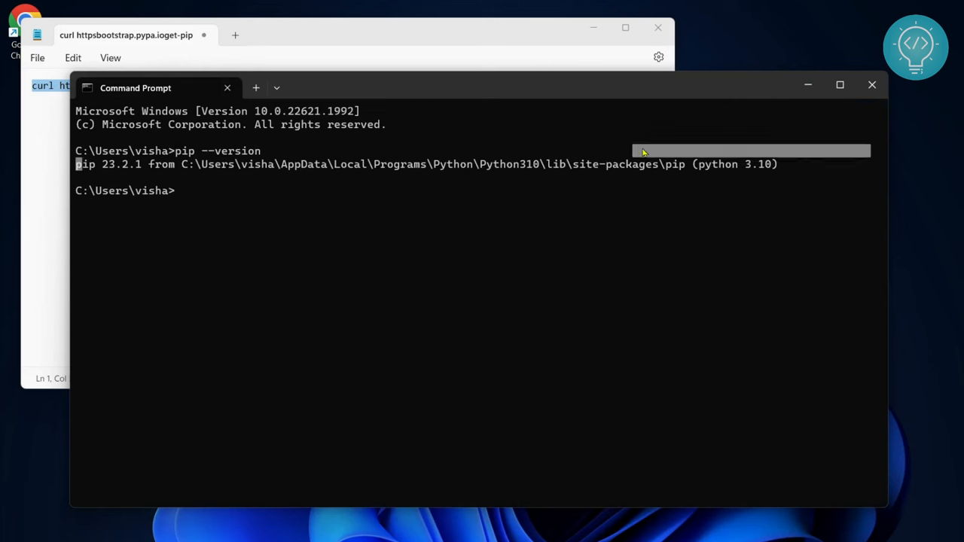
pyautogui.moveTo(325, 283)
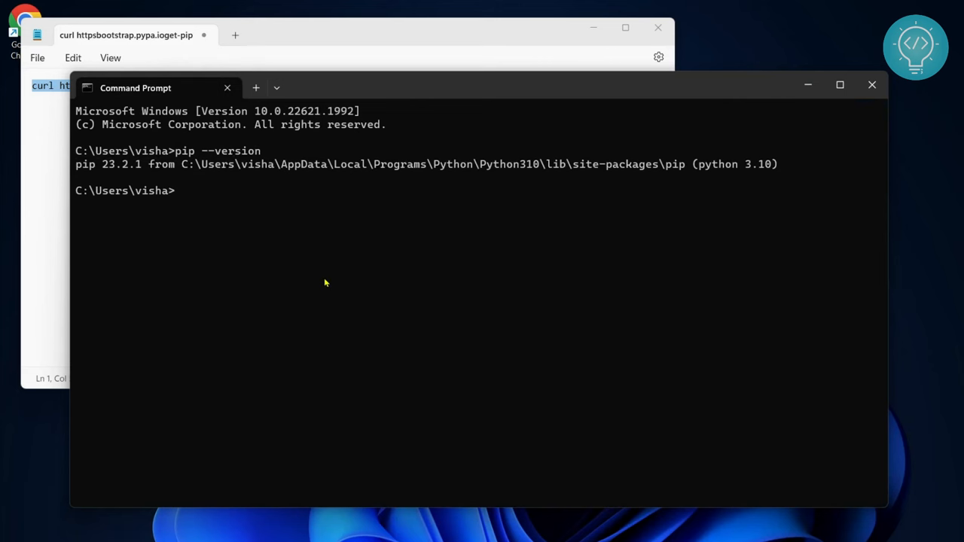
pyautogui.write('pip')
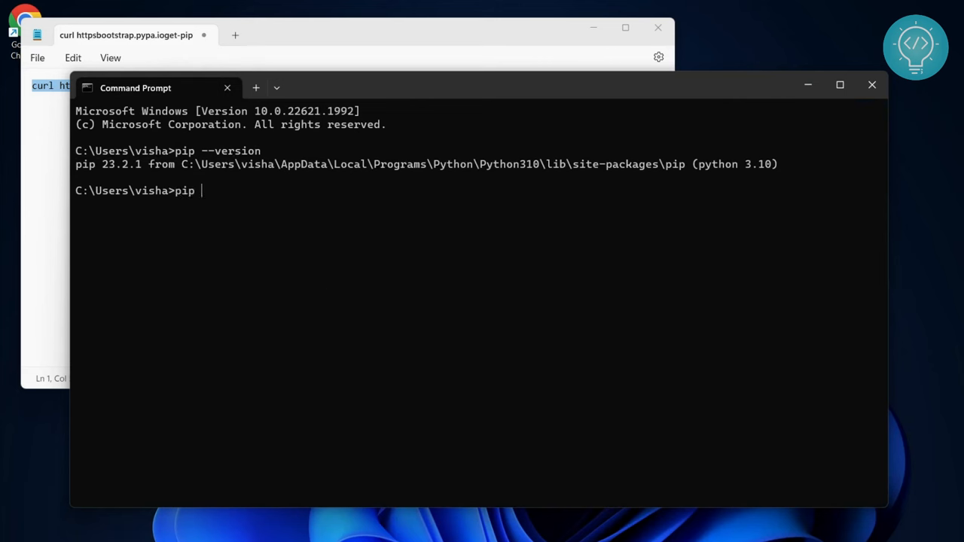
pyautogui.write('install')
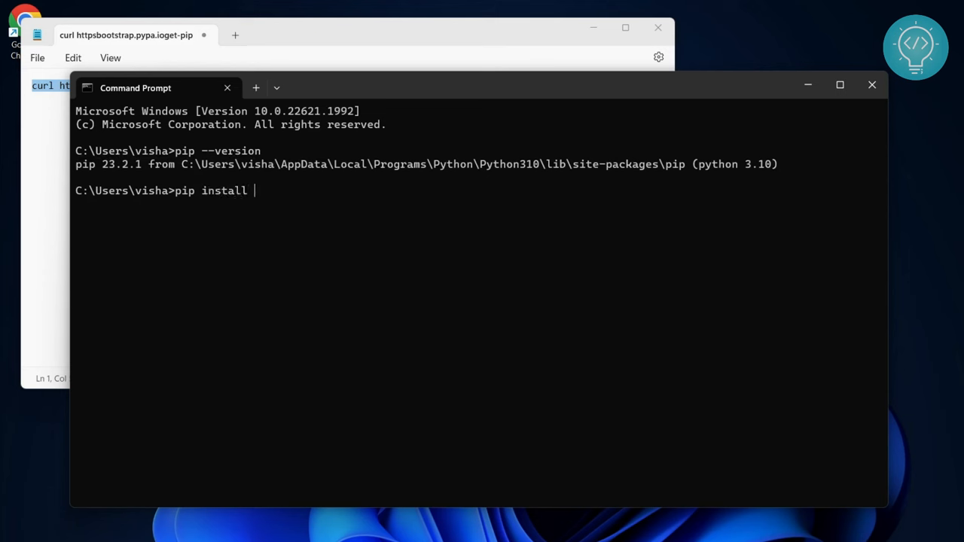
pyautogui.write('tkinter')
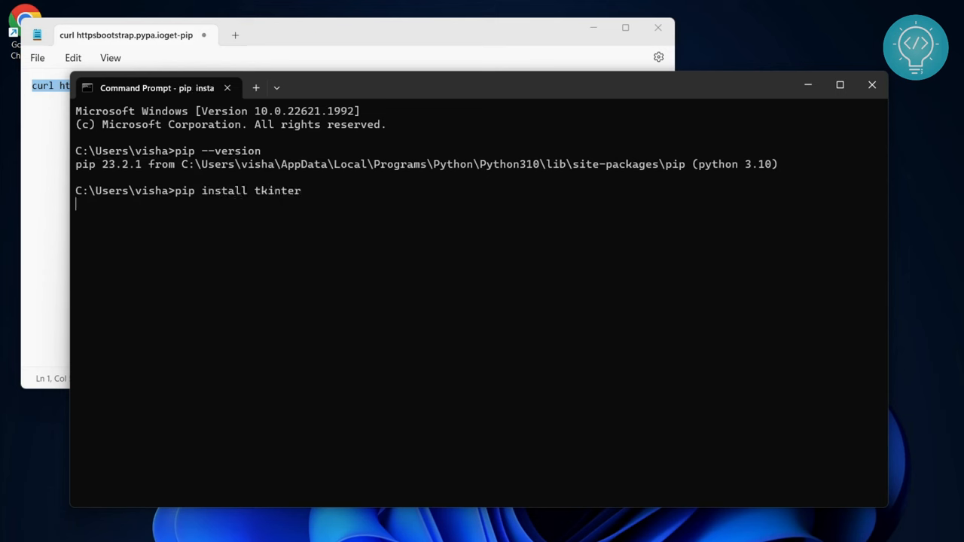
pyautogui.press('Return')
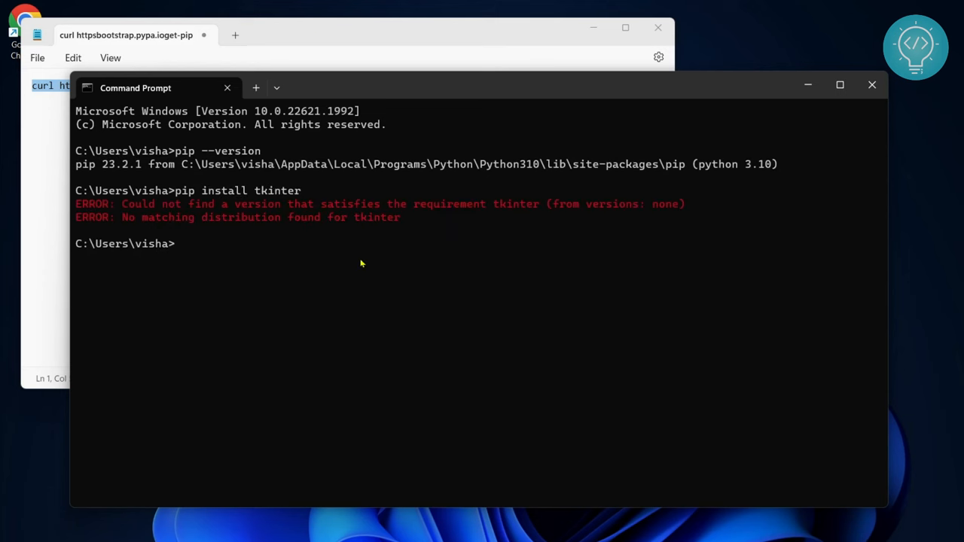